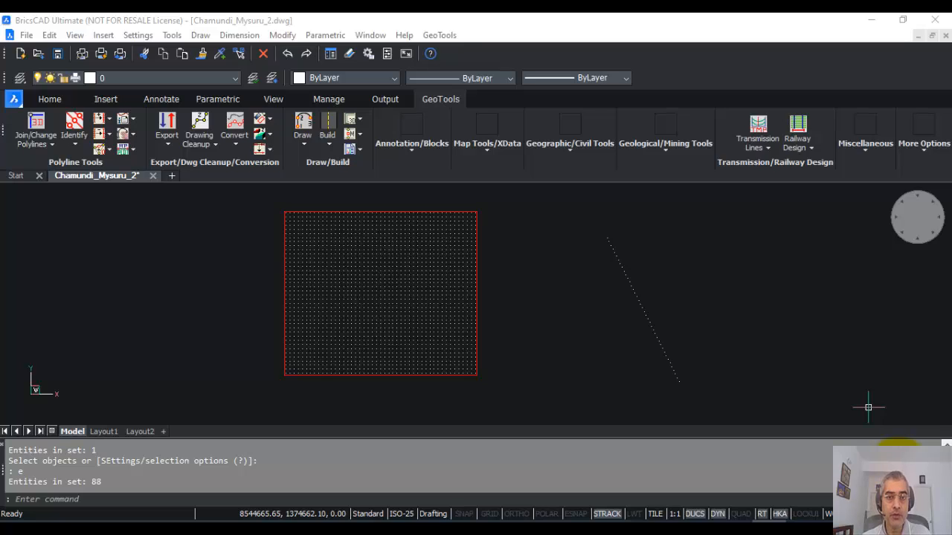
# Open the GeoTools Draw menu to reach 'Draw a polyline by joining points in sorted order'
pyautogui.click(439, 35)
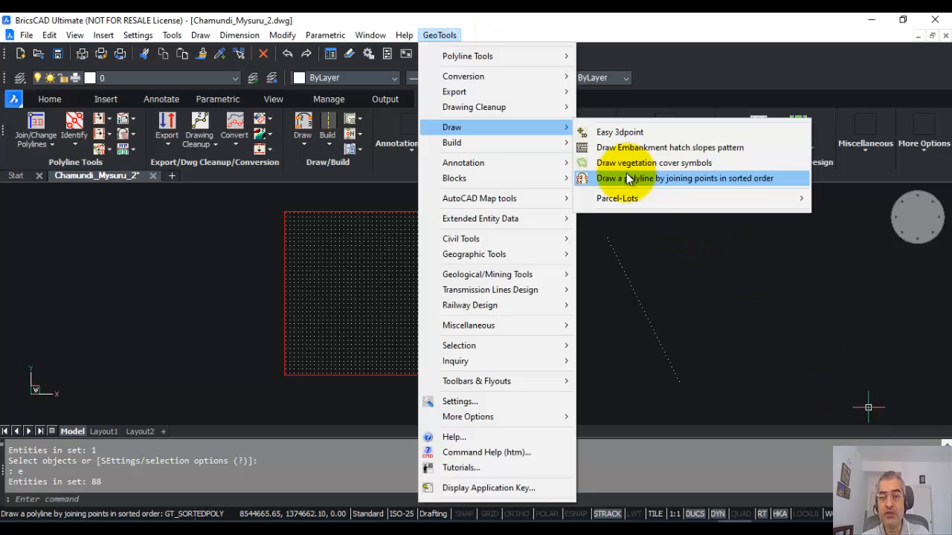
pyautogui.moveTo(727, 188)
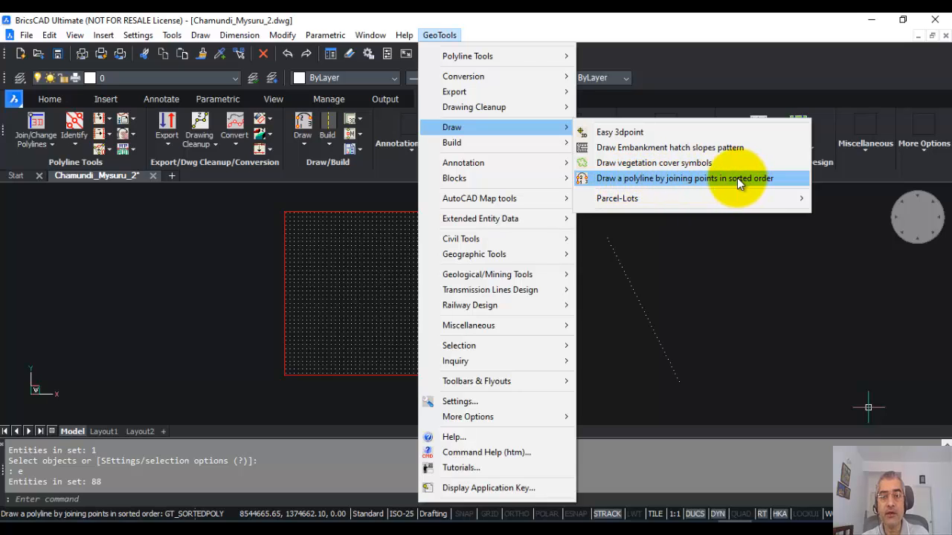
# Run GT_SortedPoly with Decreasing Y values and 'Create multiple polylines (SMART SORT)' kept on
pyautogui.click(683, 177)
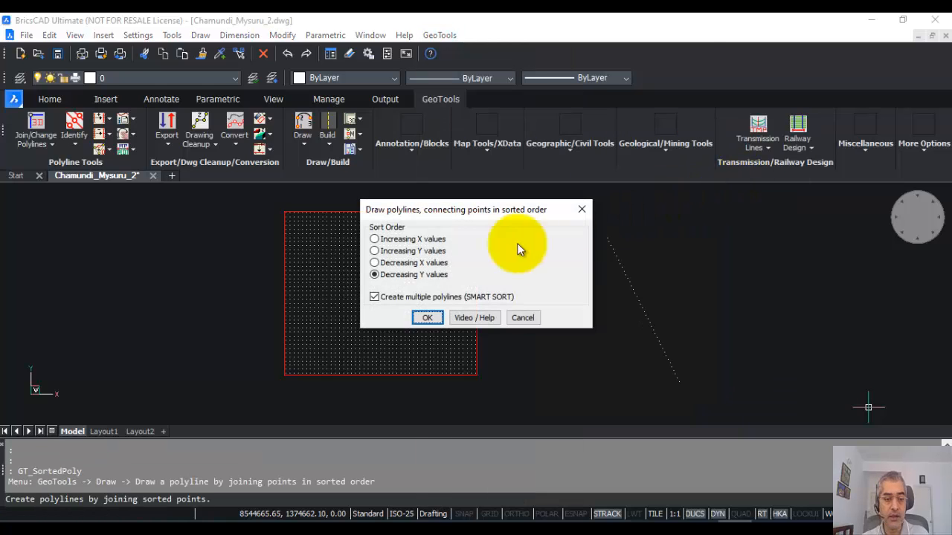
pyautogui.moveTo(37, 470)
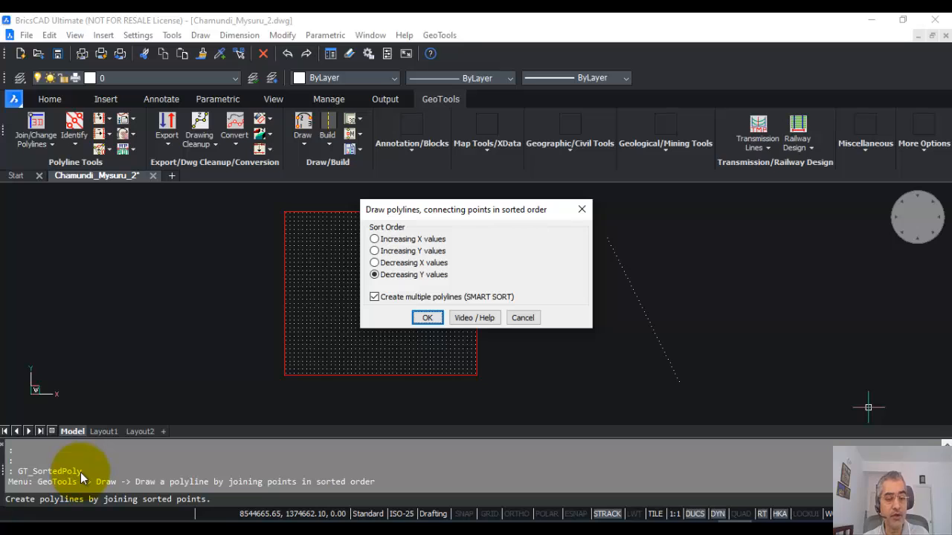
pyautogui.moveTo(447, 229)
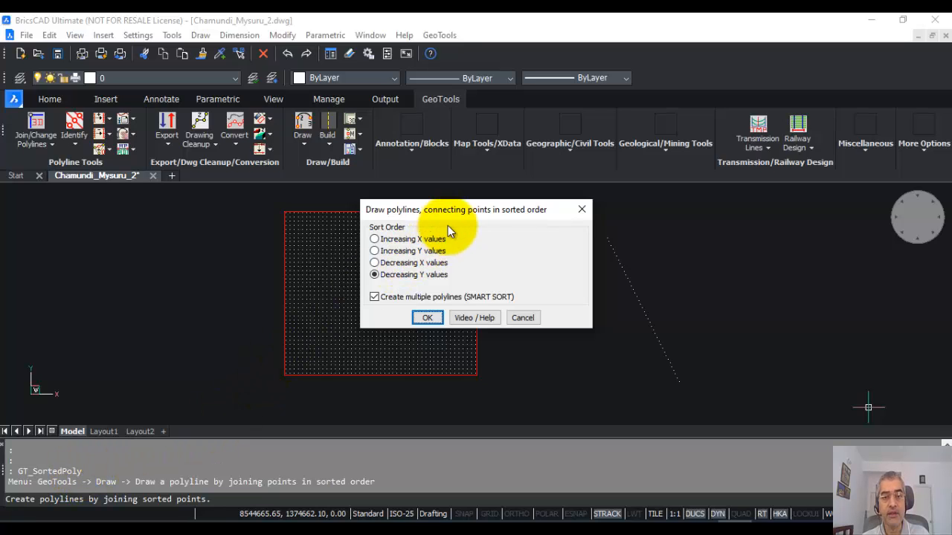
pyautogui.moveTo(455, 209); pyautogui.dragTo(610, 191)
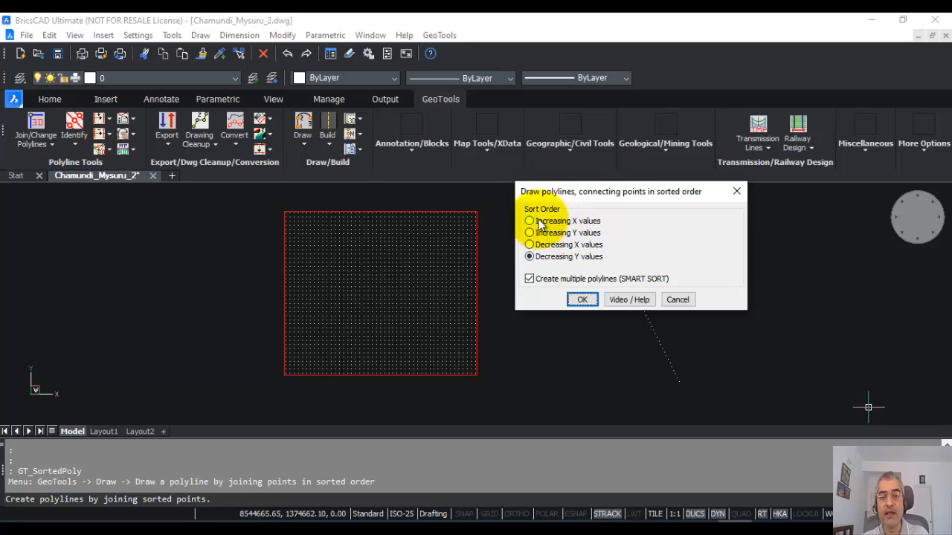
pyautogui.moveTo(550, 227)
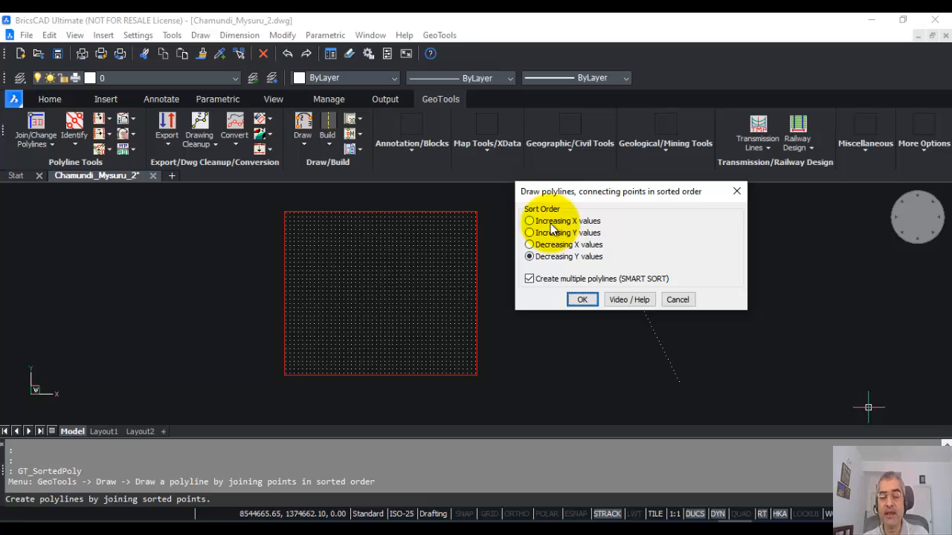
pyautogui.moveTo(554, 245)
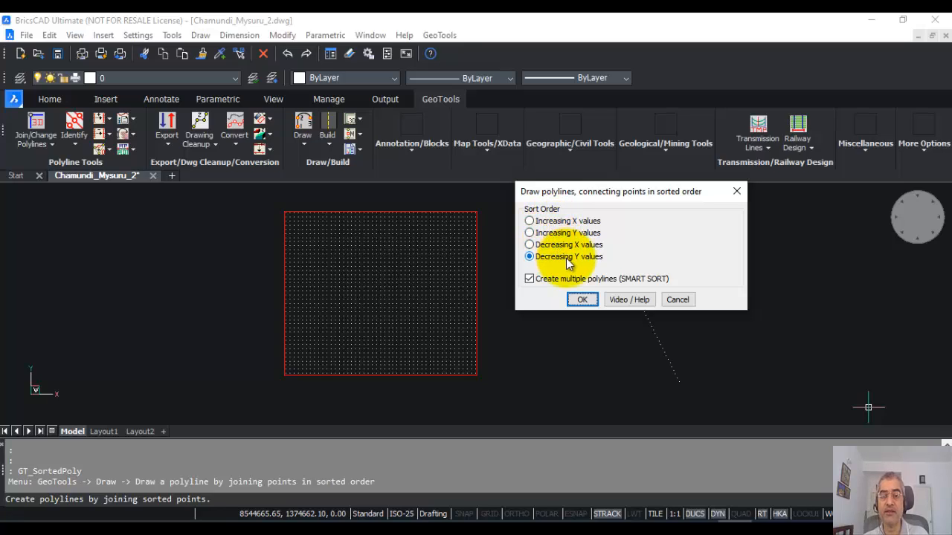
pyautogui.click(529, 256)
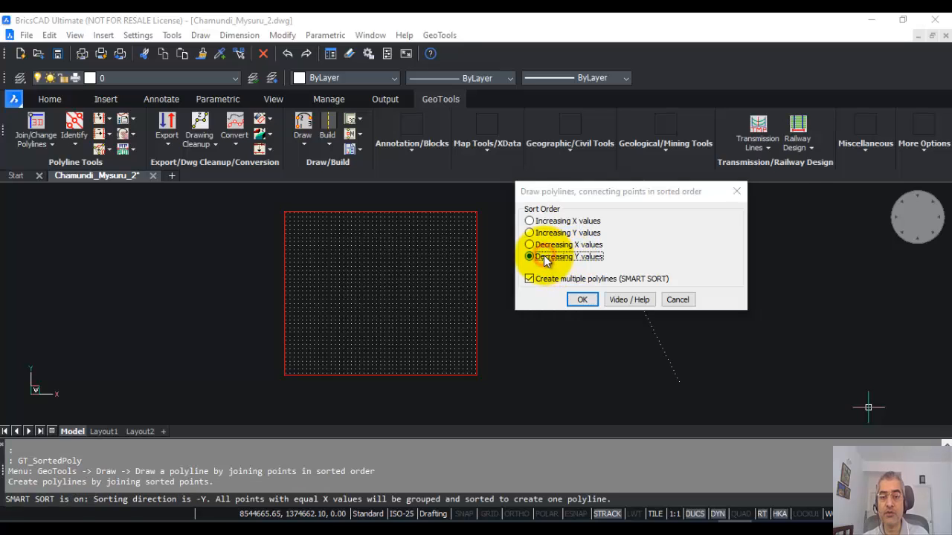
pyautogui.click(583, 299)
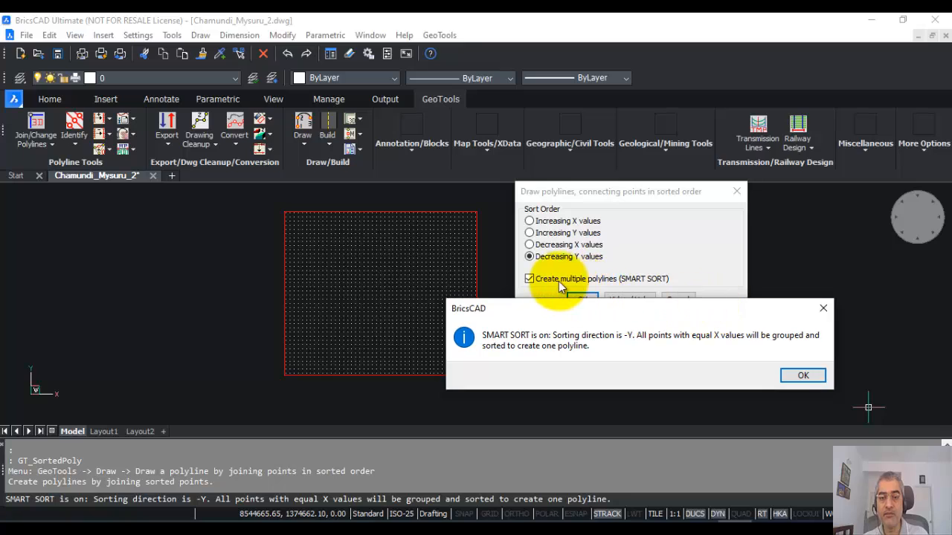
pyautogui.moveTo(531, 326)
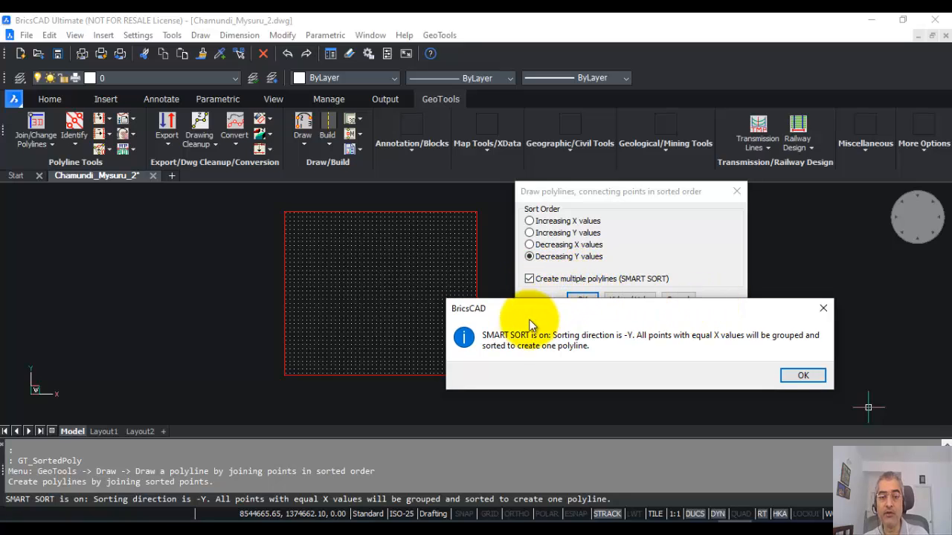
pyautogui.moveTo(636, 348)
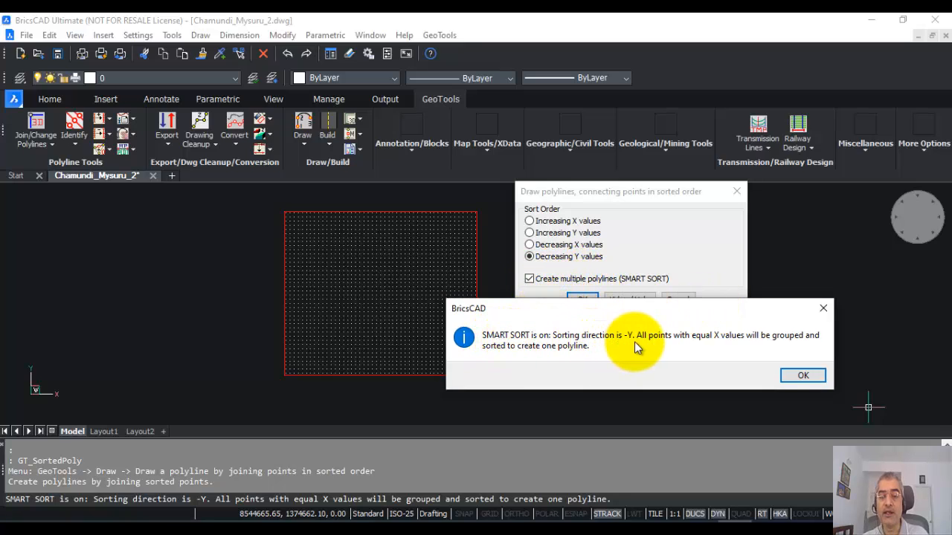
pyautogui.moveTo(740, 342)
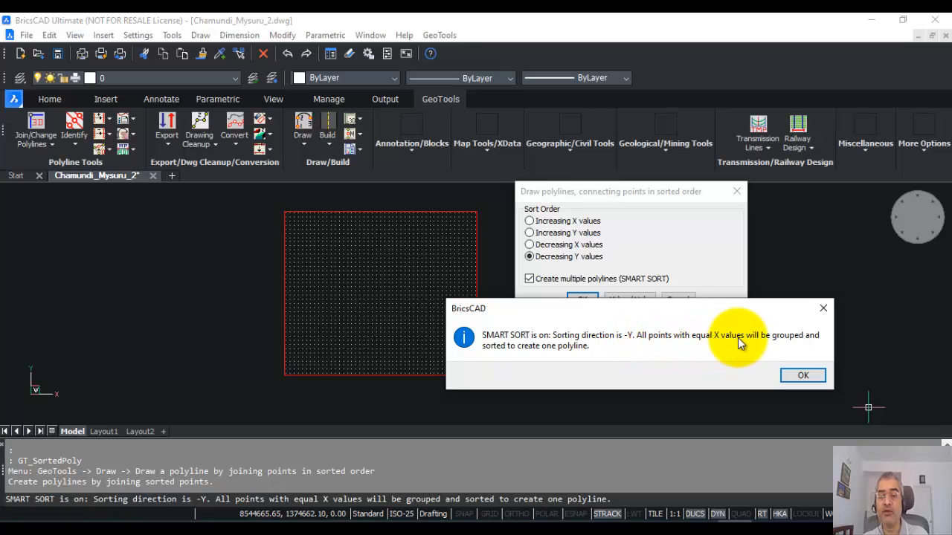
pyautogui.moveTo(528, 345)
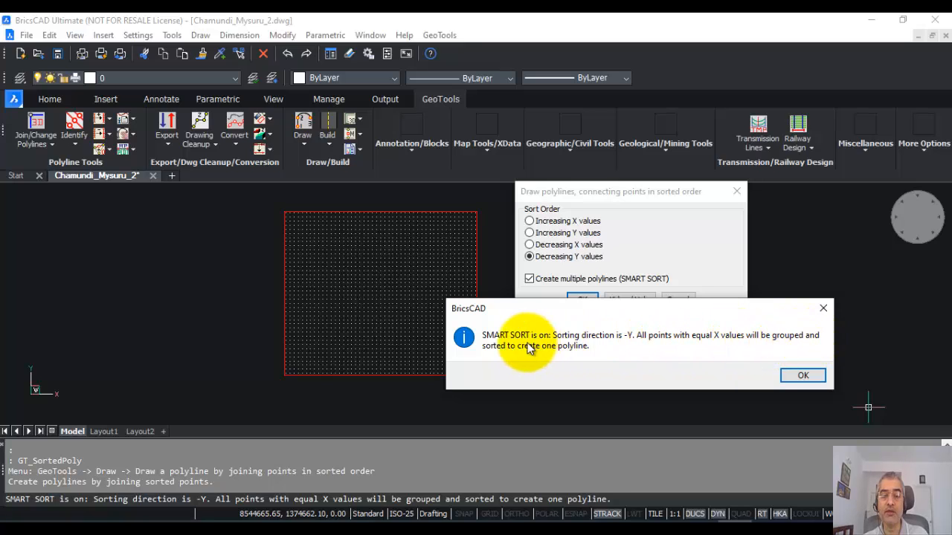
pyautogui.moveTo(576, 336)
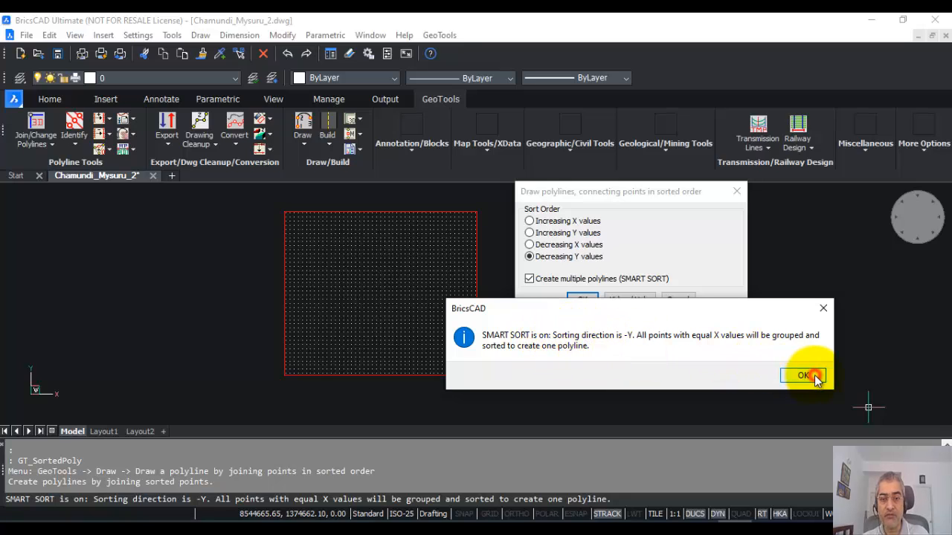
# Confirm the SMART SORT settings and window-select all 1,880 grid points into sorted polylines
pyautogui.click(805, 375)
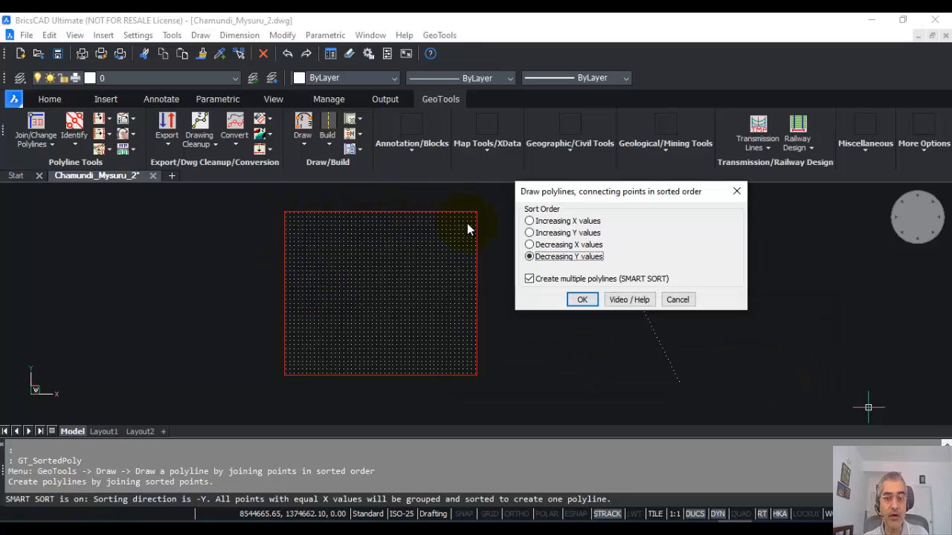
pyautogui.moveTo(290, 209)
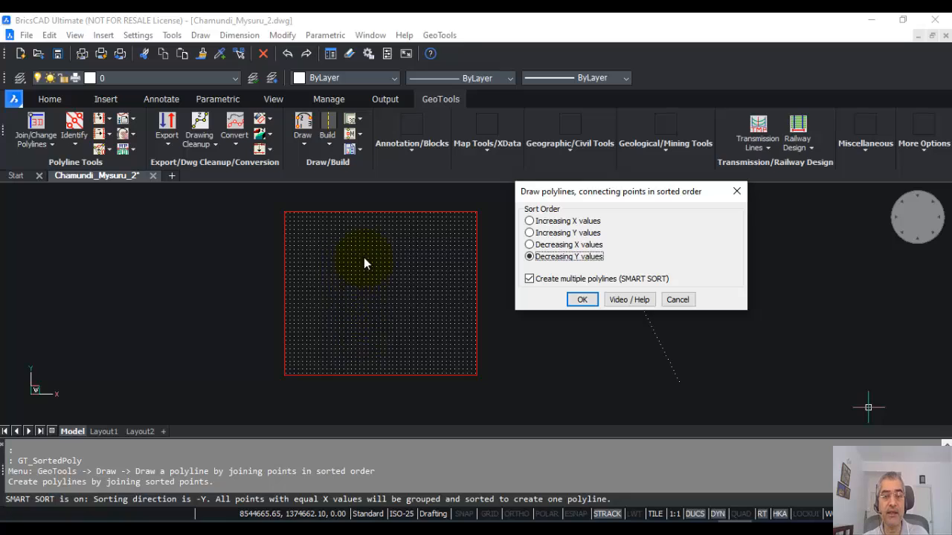
pyautogui.moveTo(627, 282)
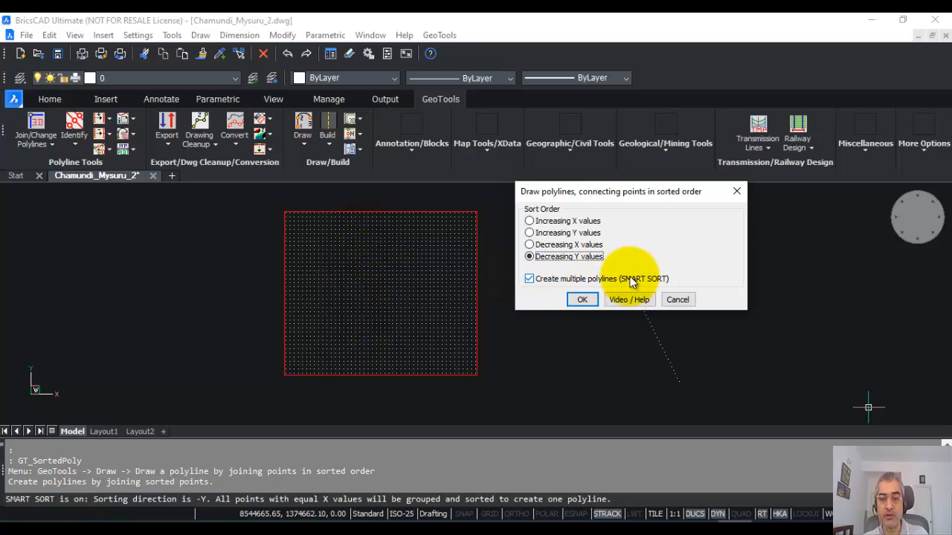
pyautogui.click(582, 299)
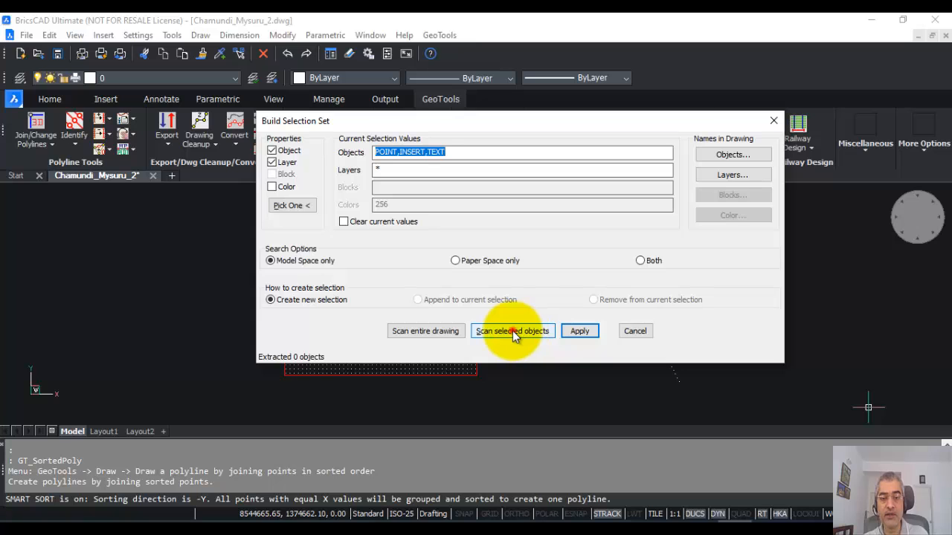
pyautogui.click(512, 331)
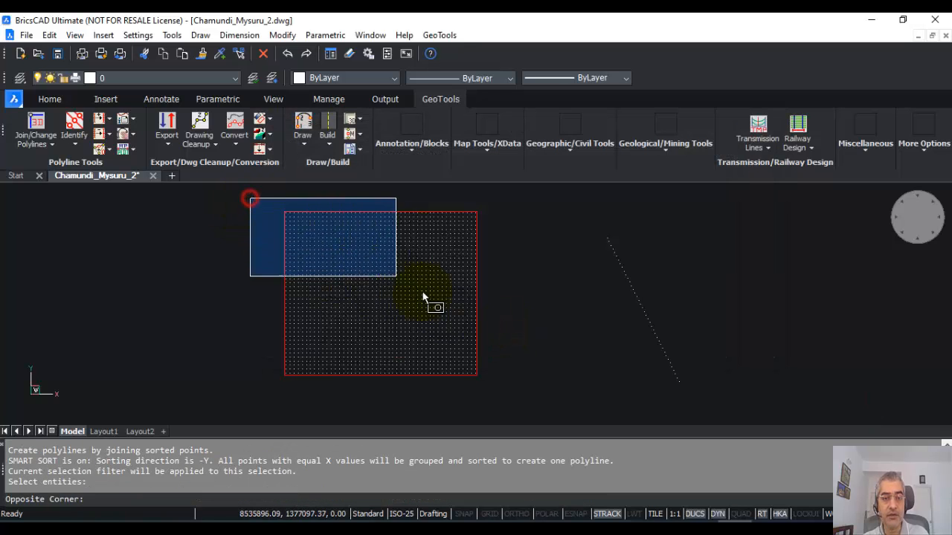
pyautogui.click(457, 409)
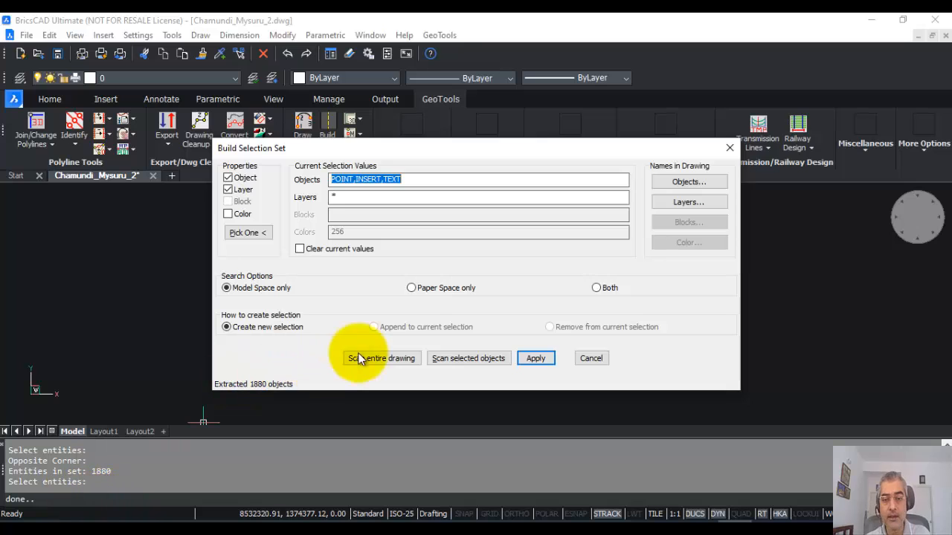
pyautogui.click(380, 357)
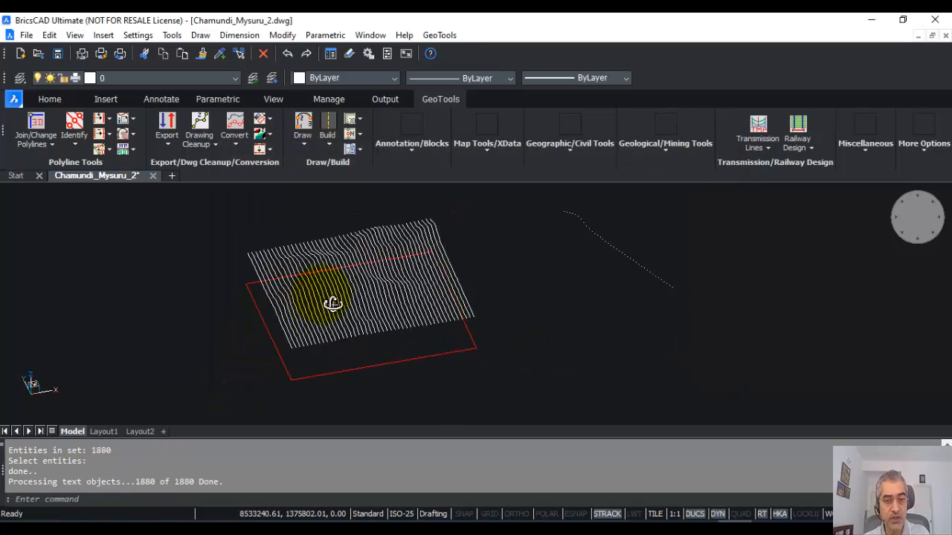
pyautogui.moveTo(332, 303); pyautogui.dragTo(337, 343)
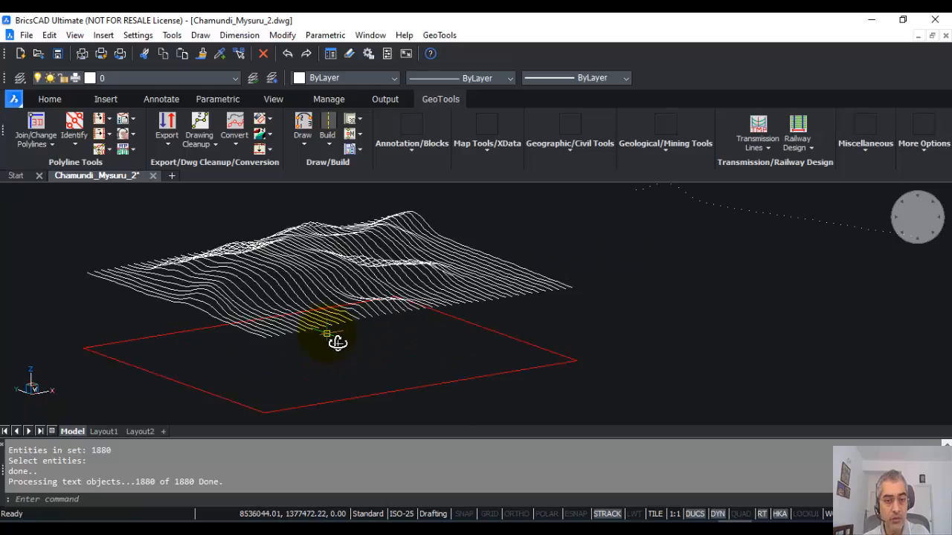
pyautogui.moveTo(337, 342); pyautogui.dragTo(268, 293)
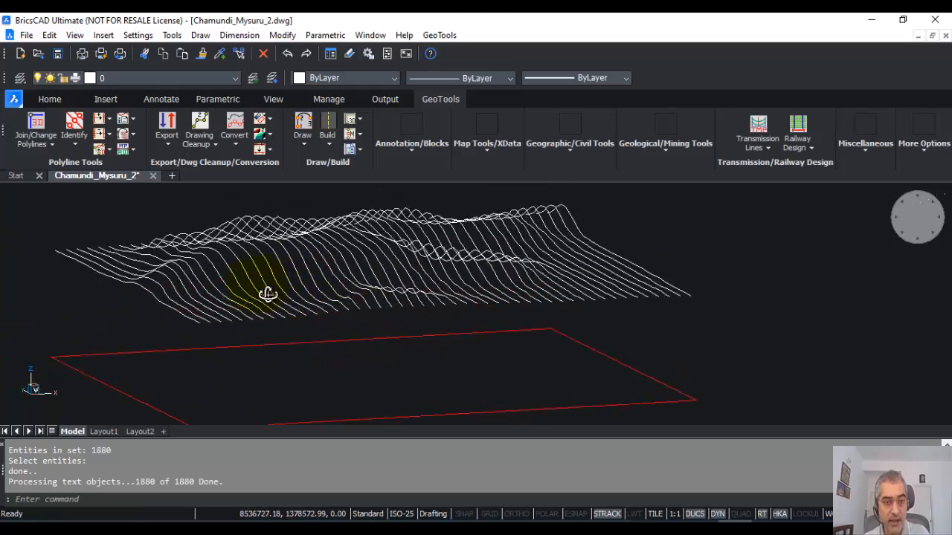
pyautogui.moveTo(267, 293); pyautogui.dragTo(197, 297)
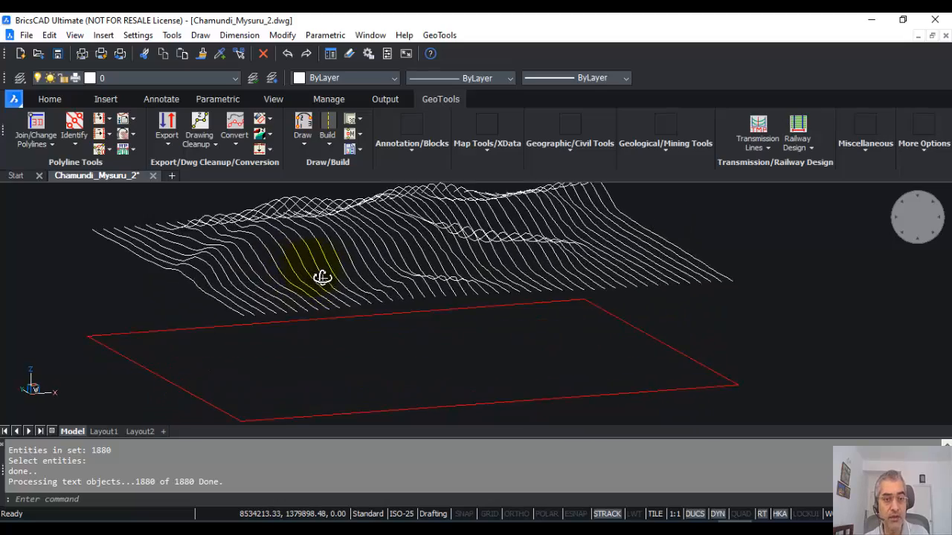
pyautogui.moveTo(322, 277); pyautogui.dragTo(363, 318)
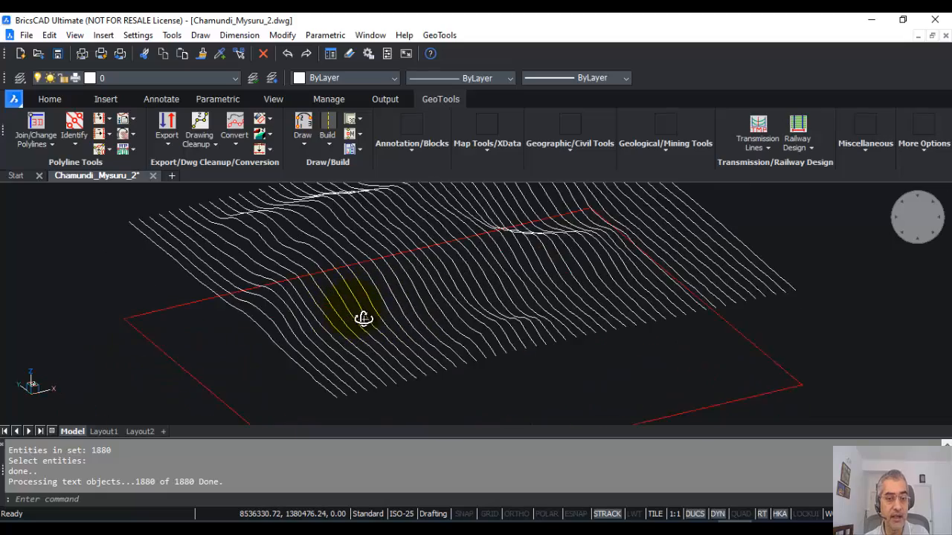
pyautogui.moveTo(364, 318); pyautogui.dragTo(285, 337)
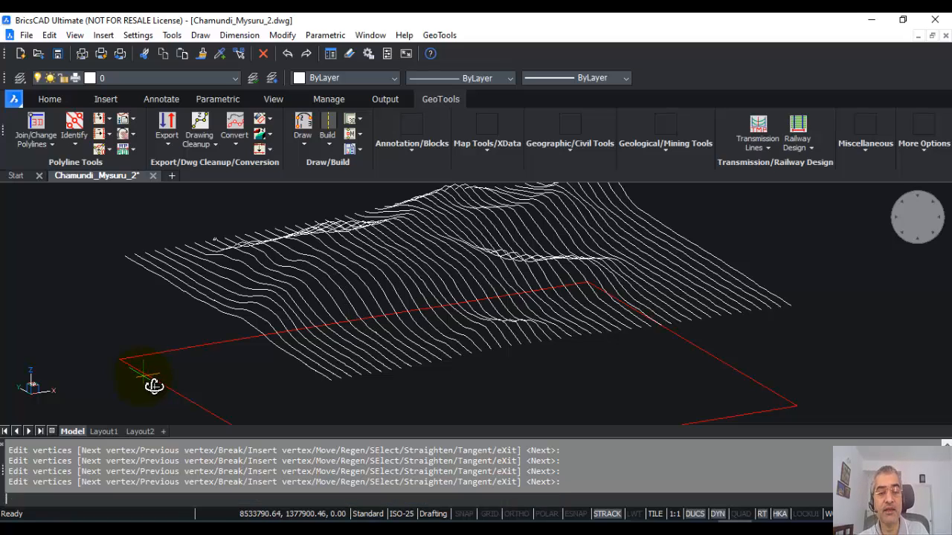
pyautogui.moveTo(774, 408)
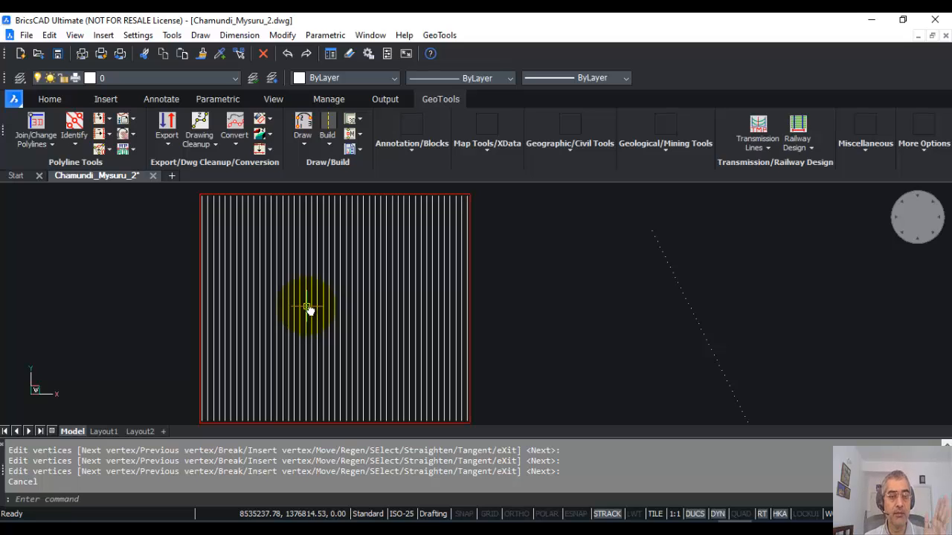
pyautogui.moveTo(526, 299)
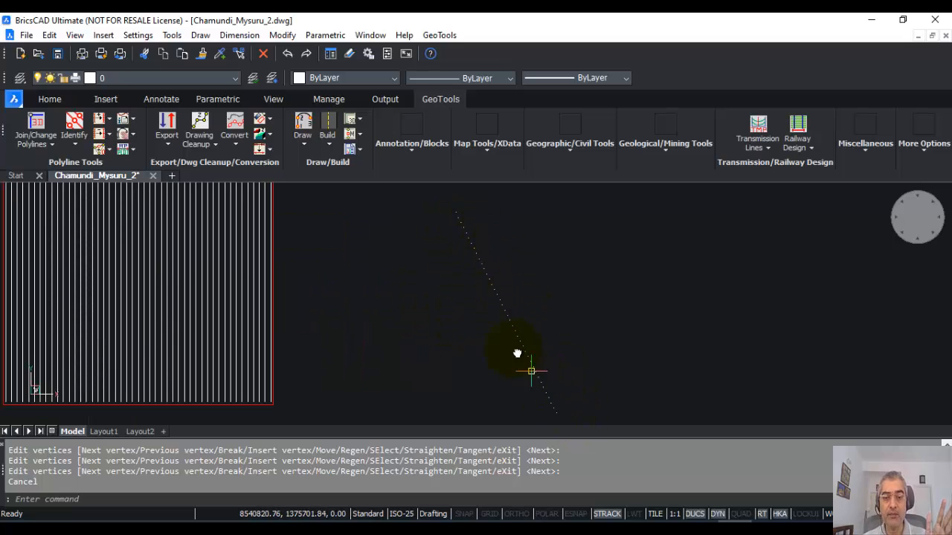
pyautogui.moveTo(235, 255)
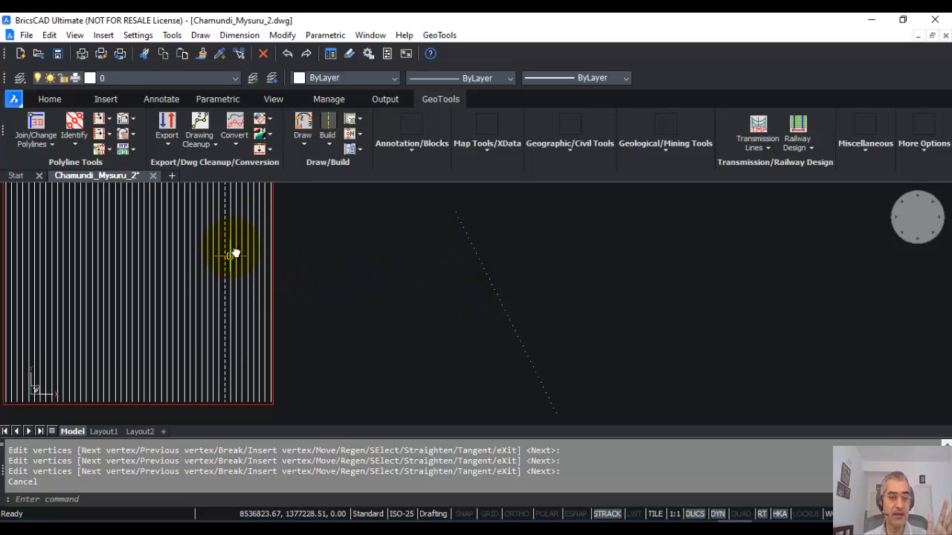
pyautogui.moveTo(194, 298)
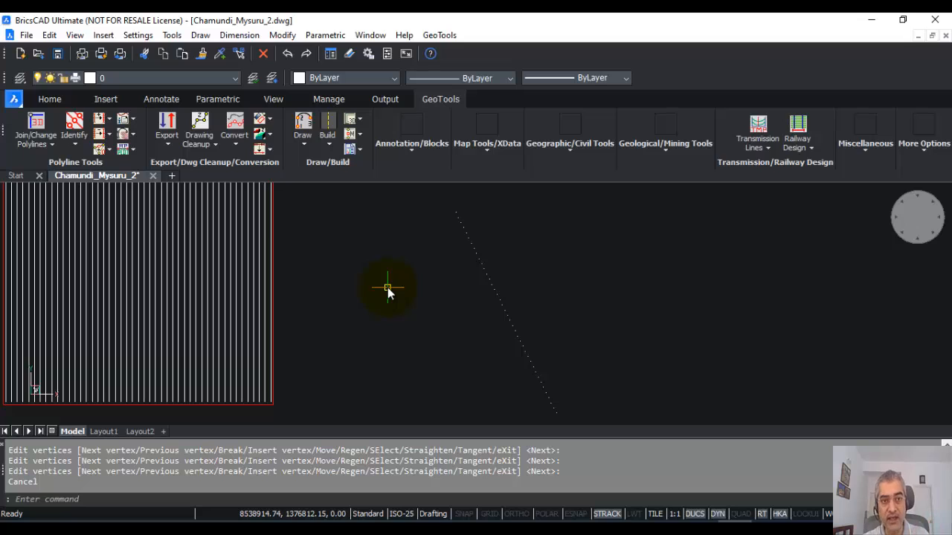
pyautogui.moveTo(602, 221)
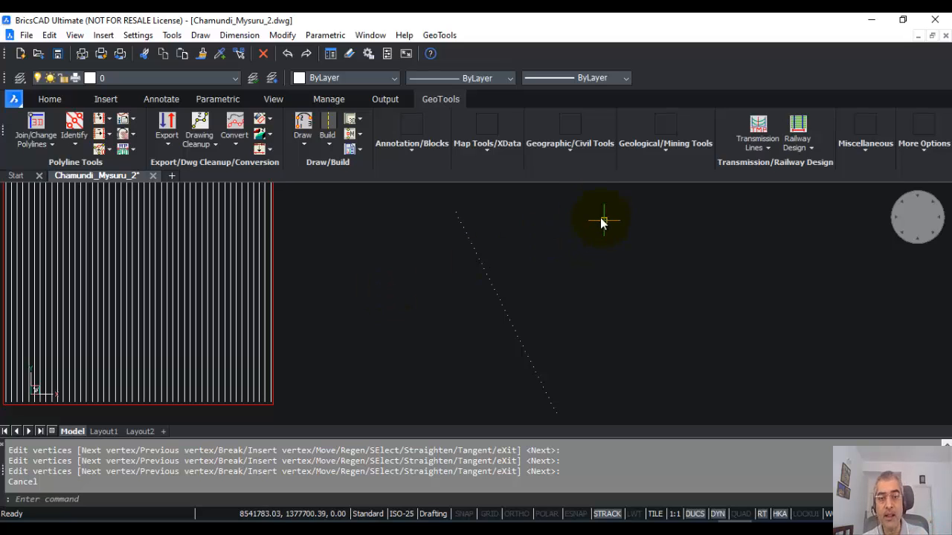
pyautogui.moveTo(516, 320)
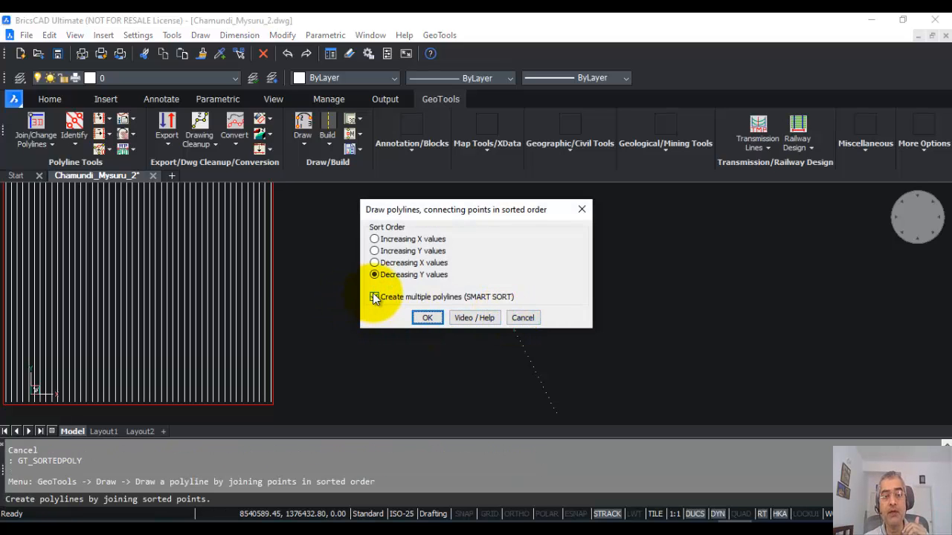
# Turn off SMART SORT, sort by Increasing X, and join the 40 selected points
pyautogui.click(374, 297)
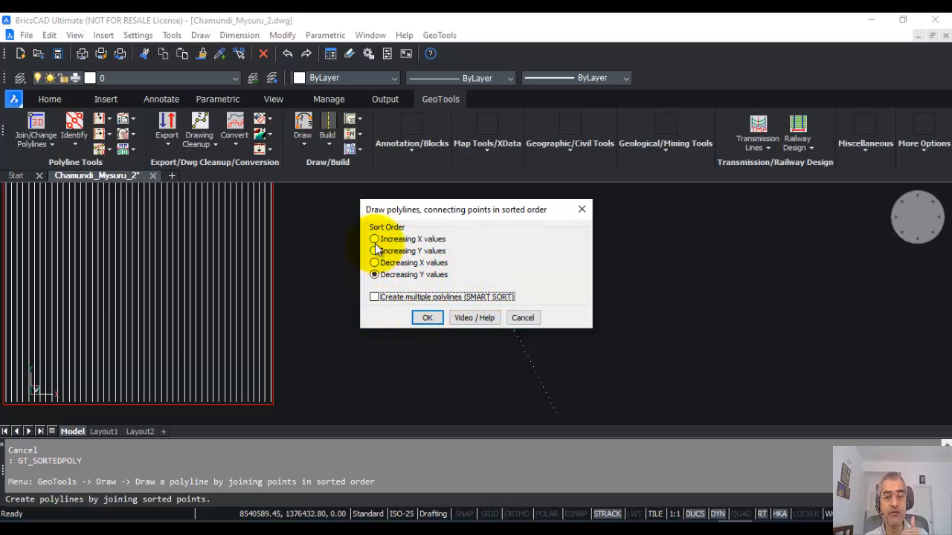
pyautogui.click(375, 239)
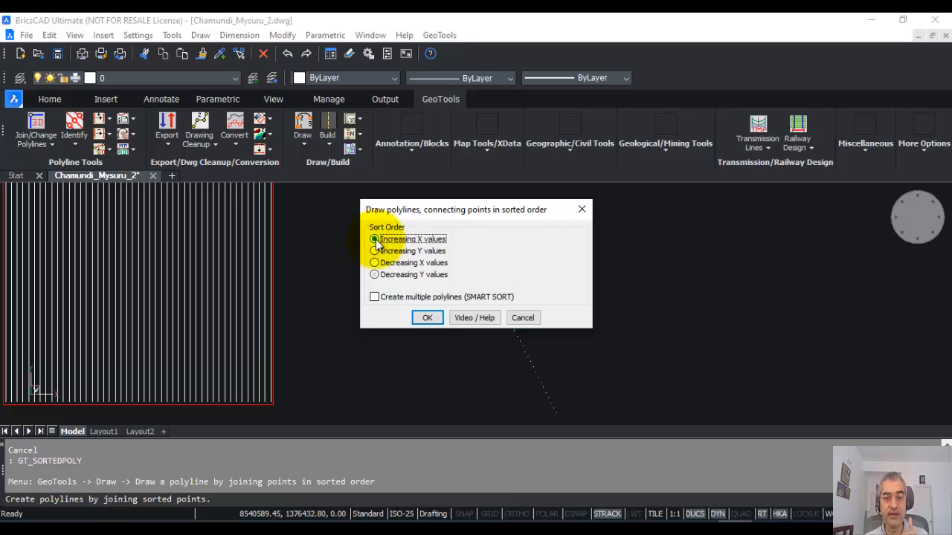
pyautogui.click(427, 318)
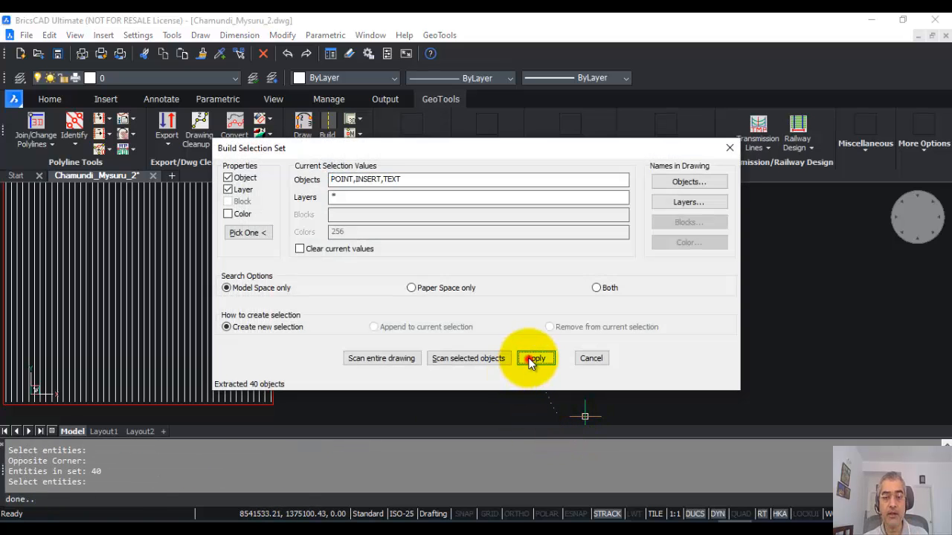
pyautogui.click(535, 358)
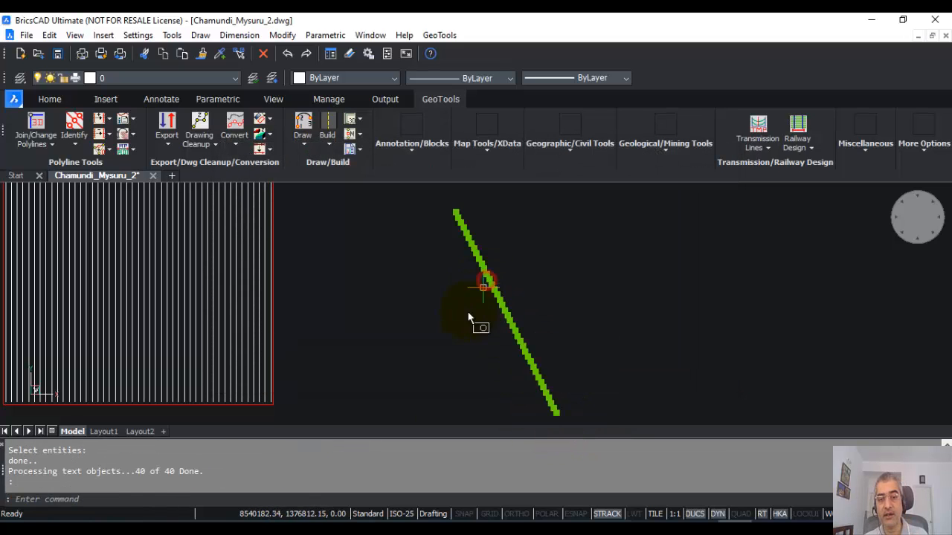
pyautogui.moveTo(521, 351)
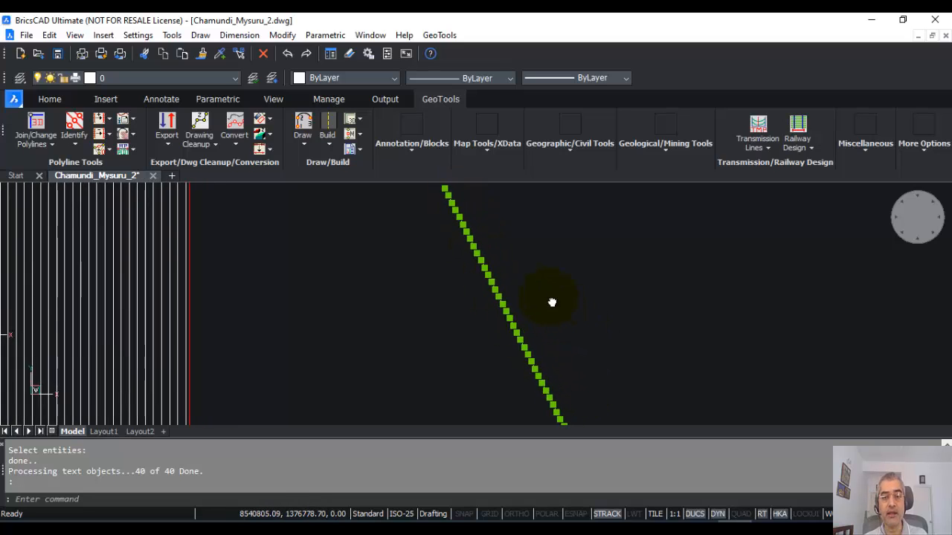
pyautogui.press('Escape')
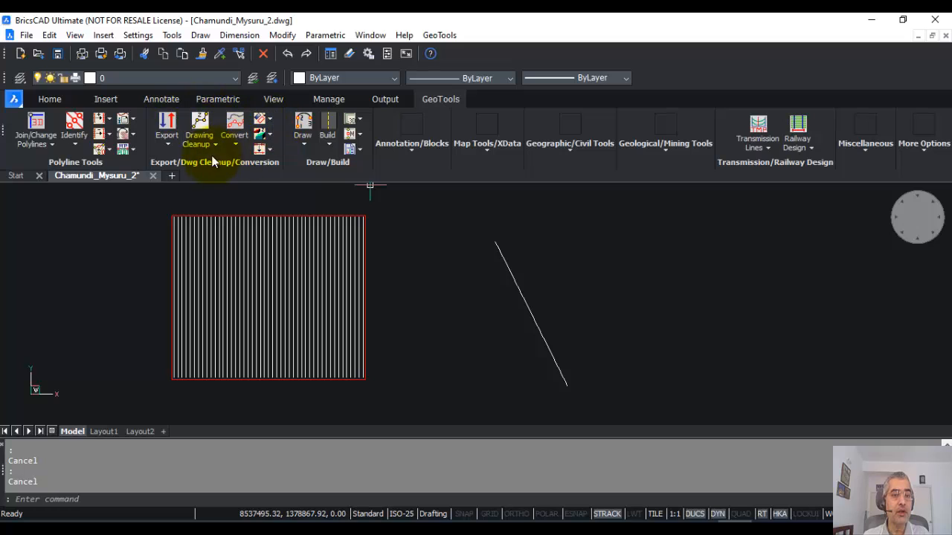
pyautogui.click(303, 130)
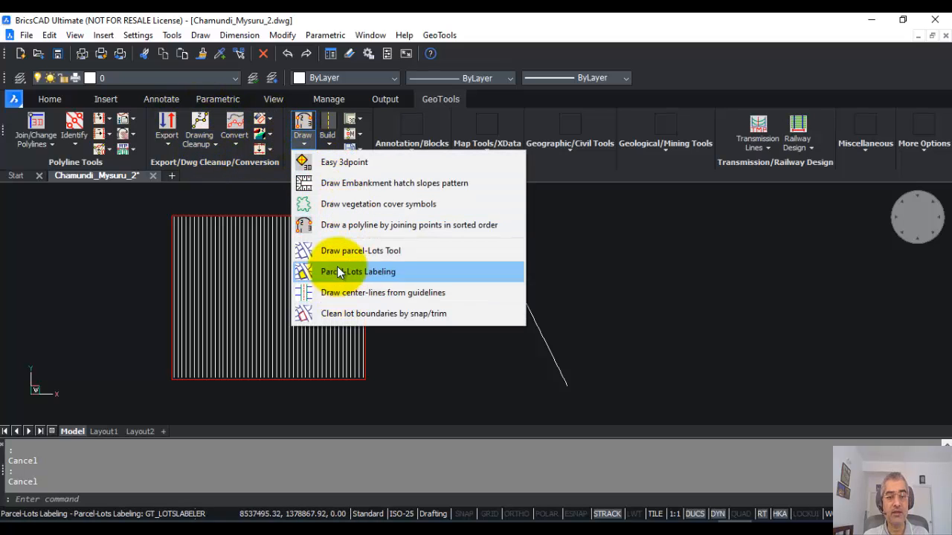
pyautogui.moveTo(461, 225)
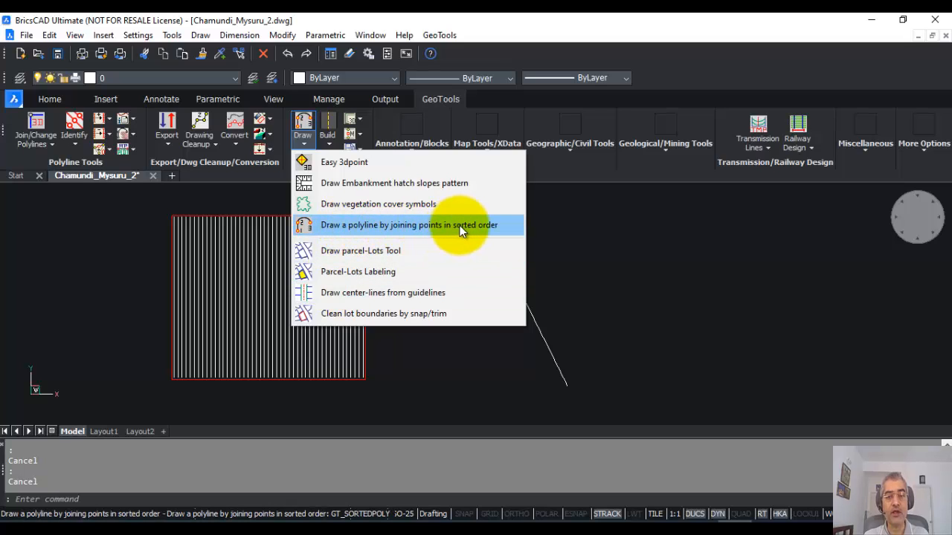
pyautogui.click(408, 225)
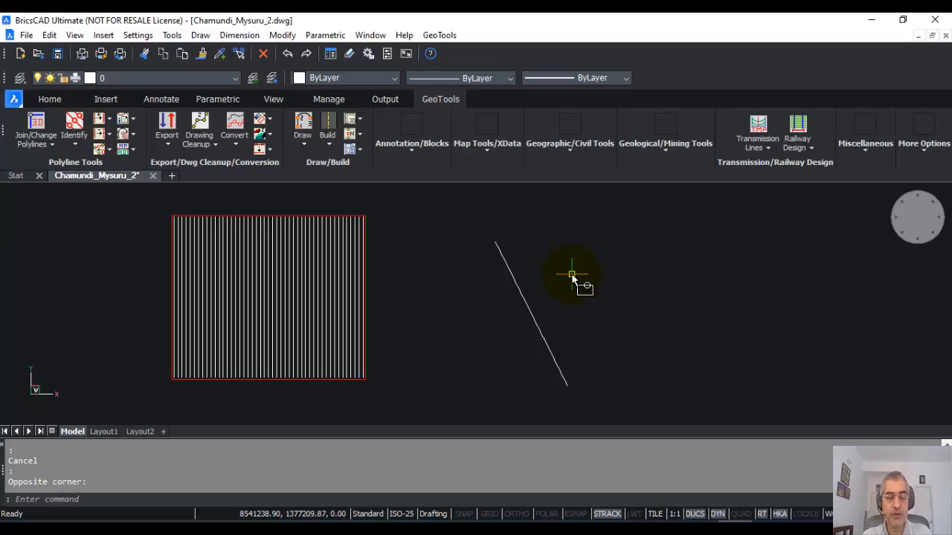
pyautogui.moveTo(580, 364)
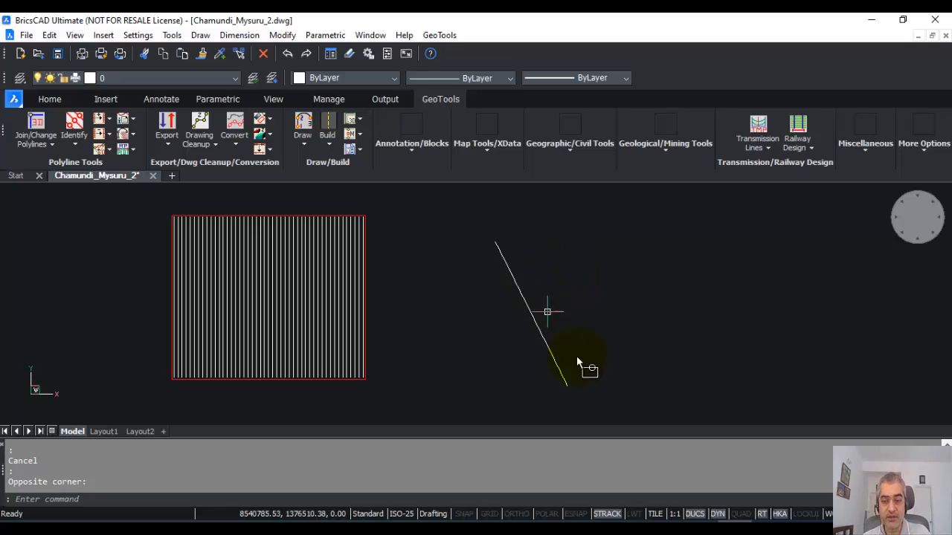